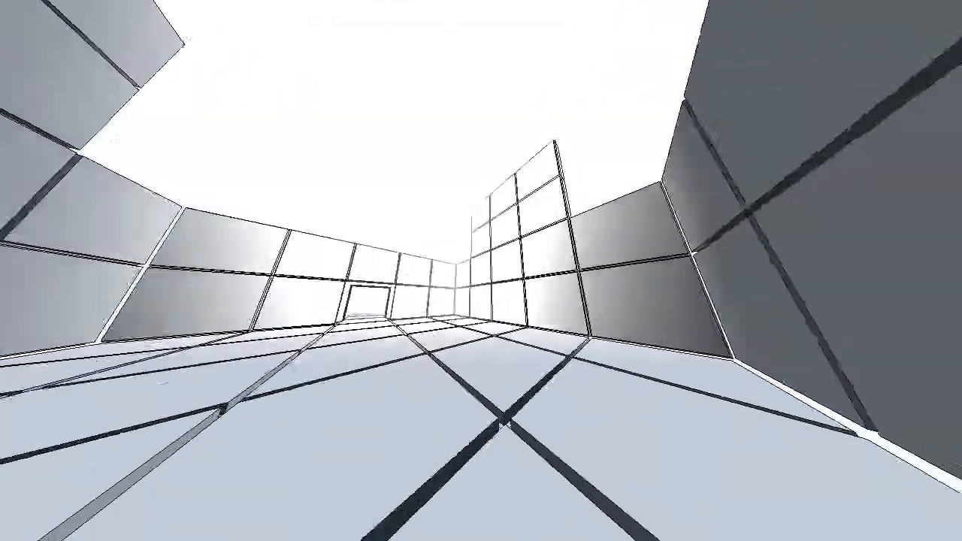
mouse_move(481, 270)
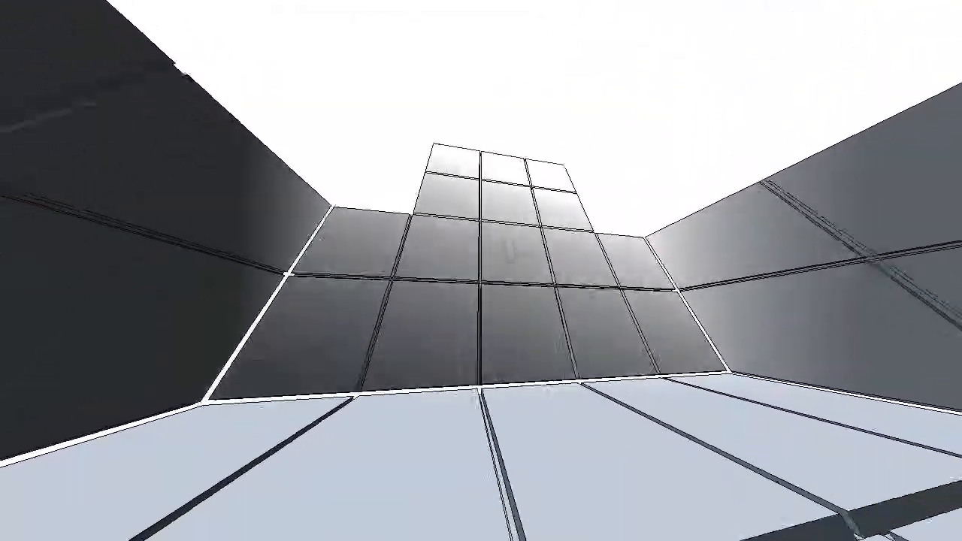